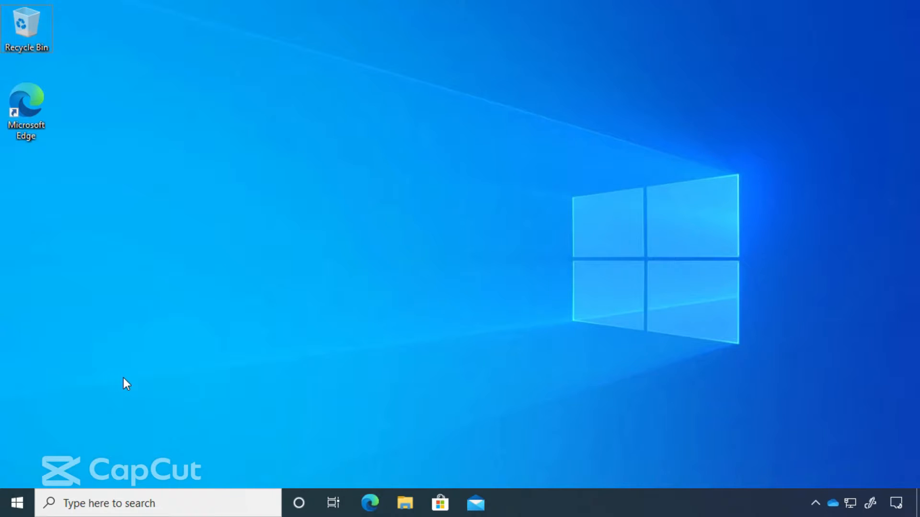
mouse_move(16, 504)
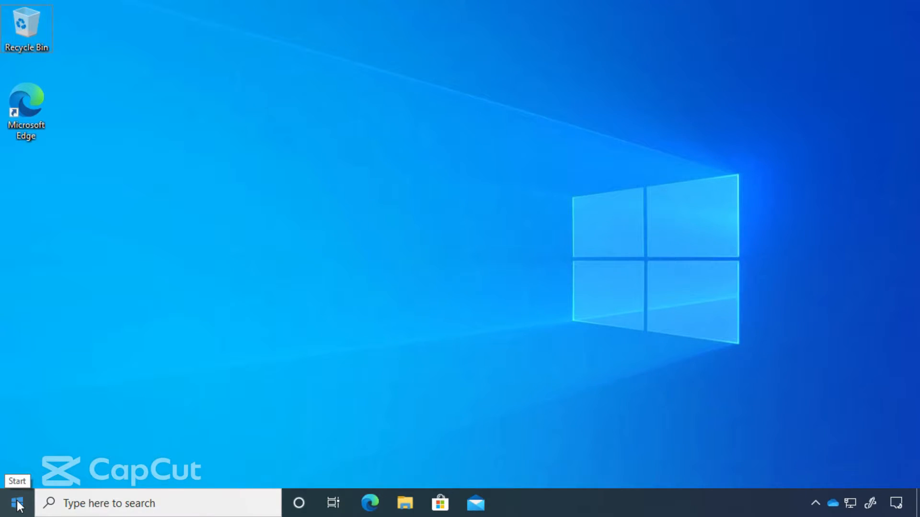
Step: Open the Start menu and expand its side pane to show the shortcut labels
click(15, 504)
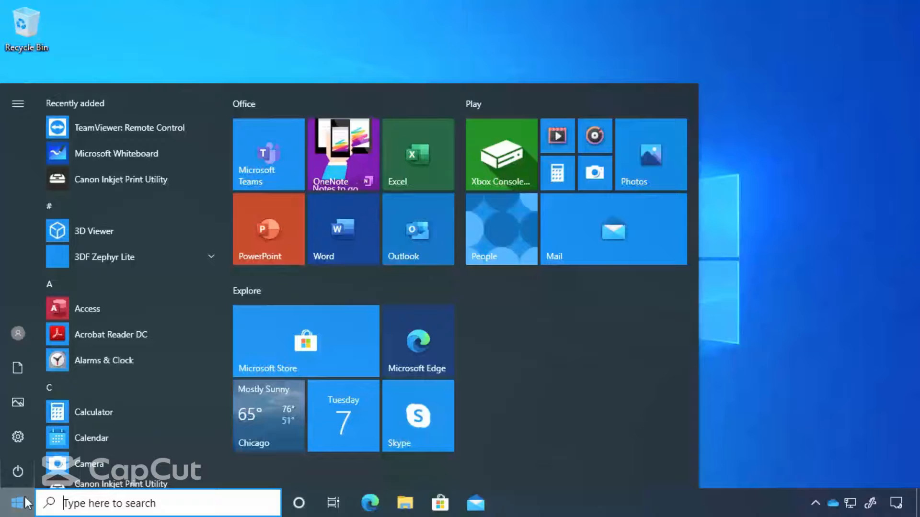
click(18, 104)
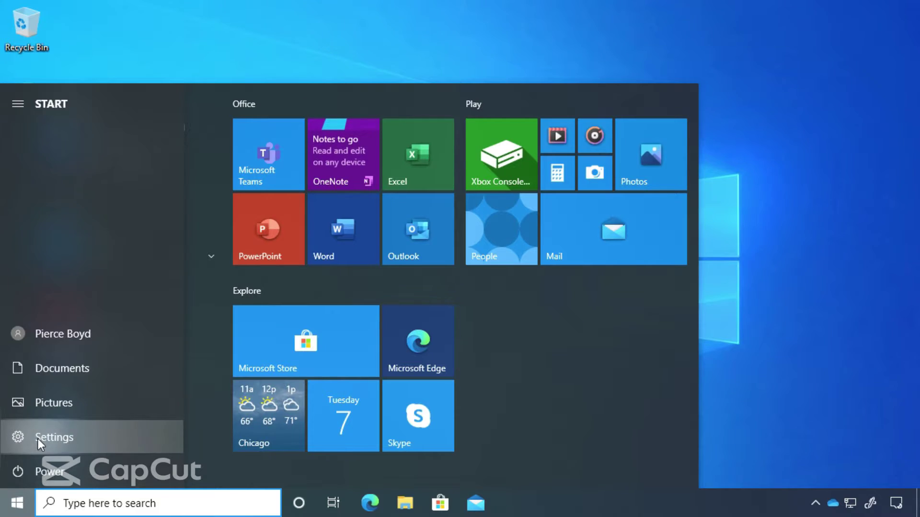
Step: Launch Windows Settings from the Start menu and maximize its window
click(54, 437)
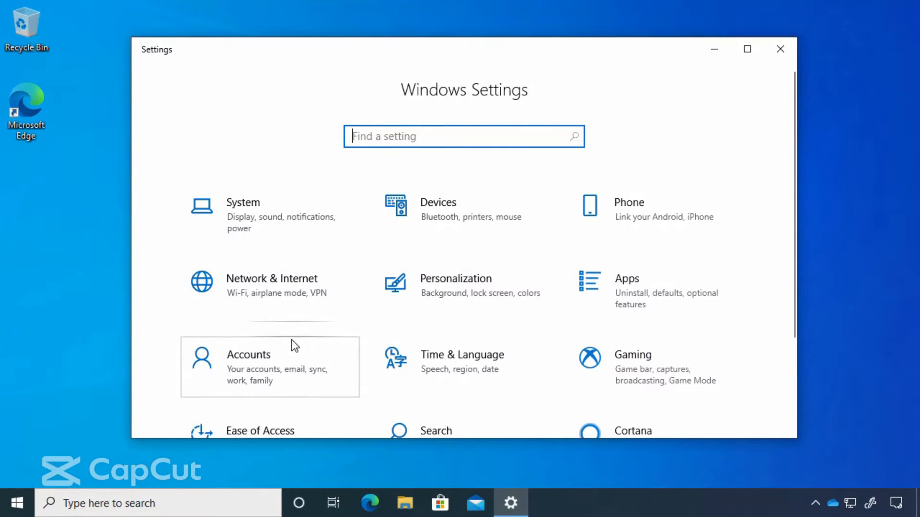
click(747, 49)
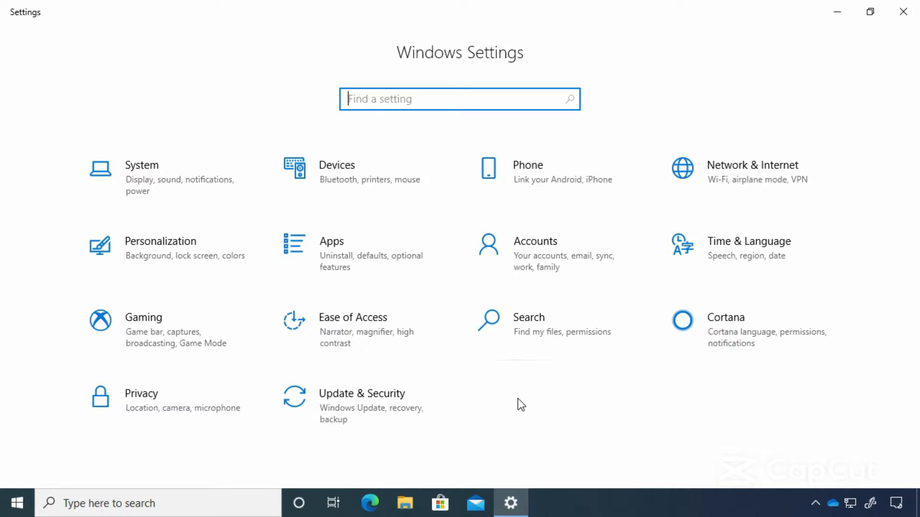
mouse_move(427, 358)
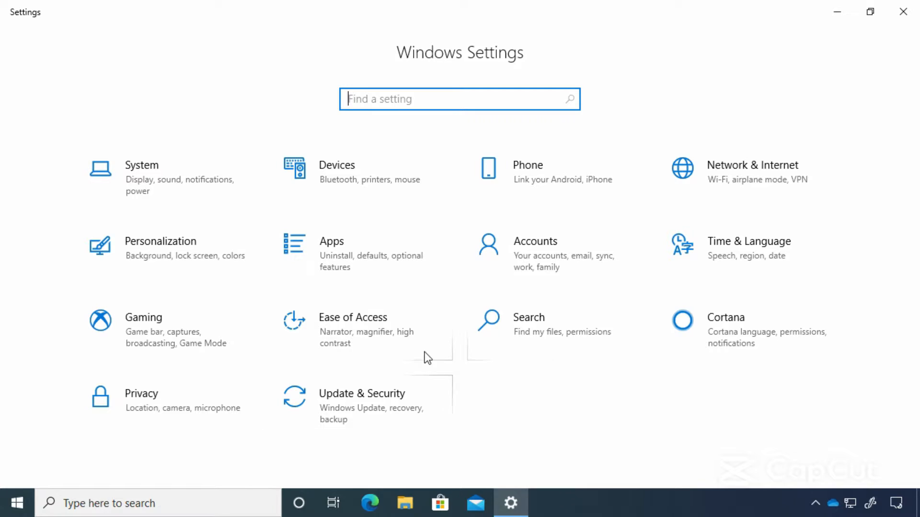
Step: Open the System category and scroll through the Display page
click(141, 175)
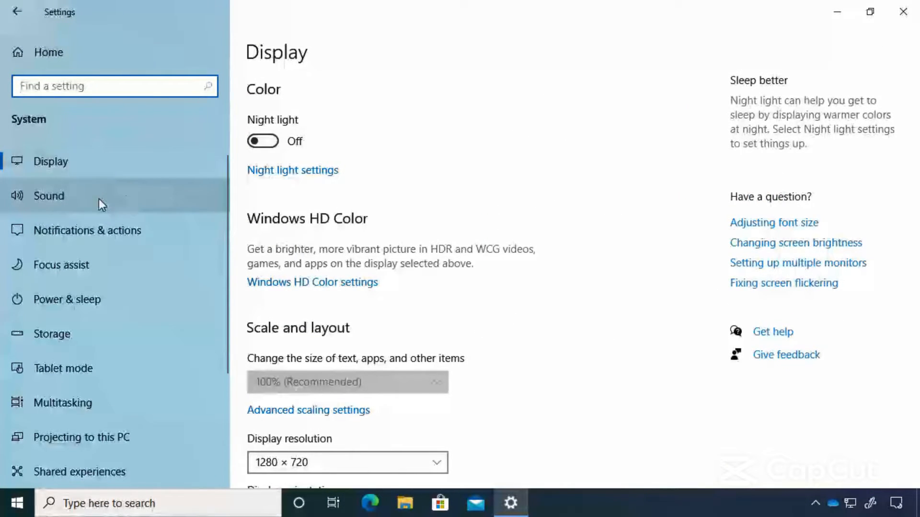
scroll(down, 3)
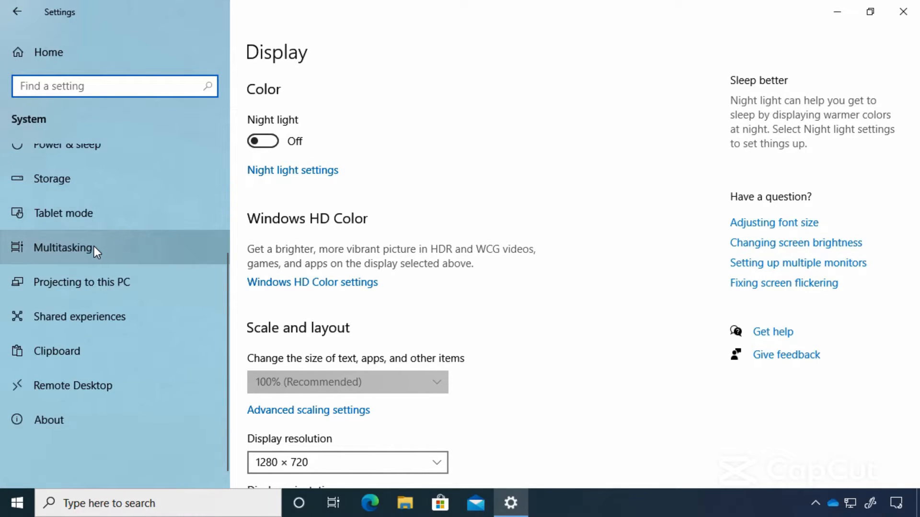
scroll(down, 3)
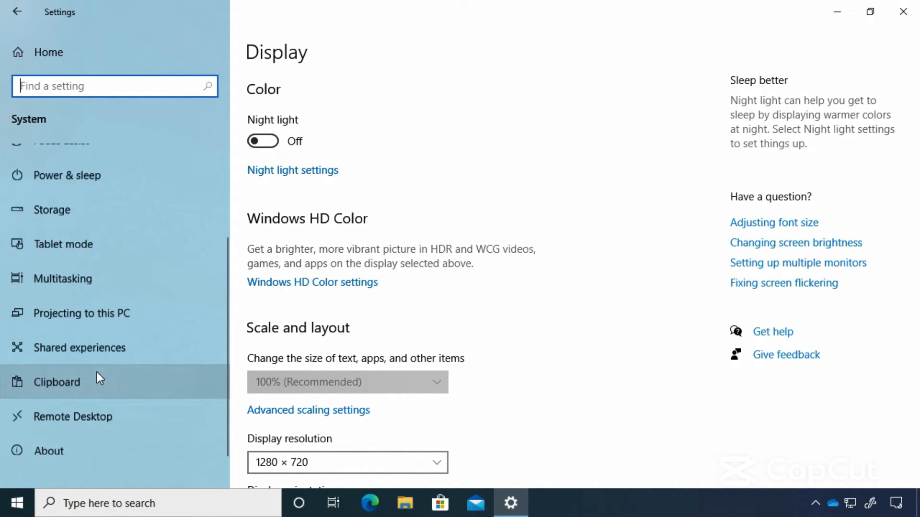
scroll(up, 3)
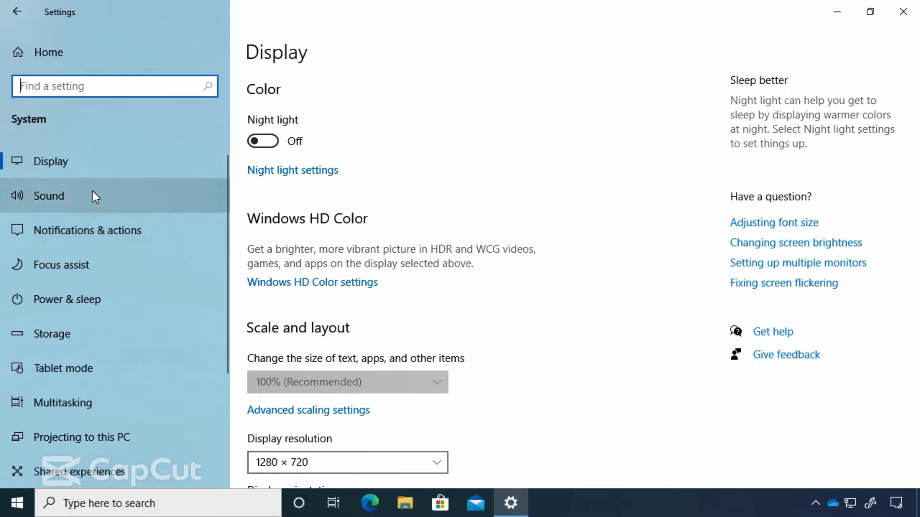
Step: View Sound, Display and Power & sleep, then scroll through the About specifications
click(49, 196)
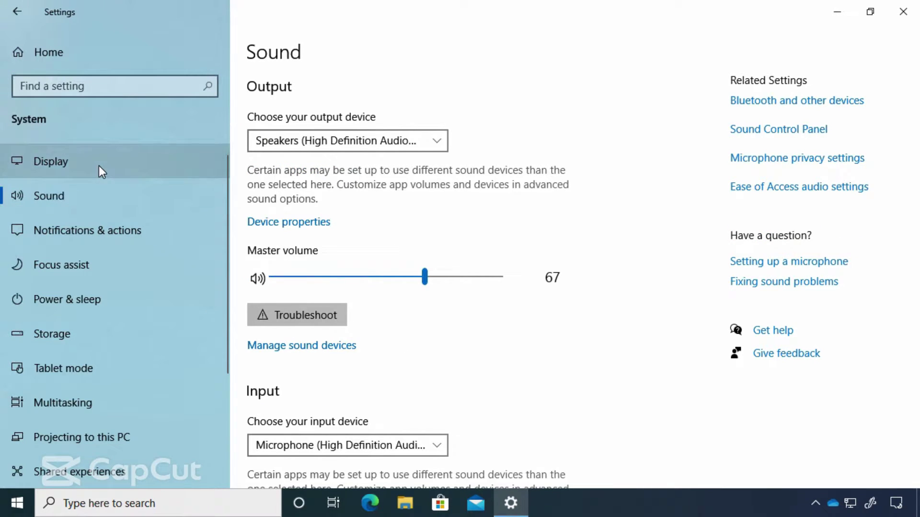
click(50, 161)
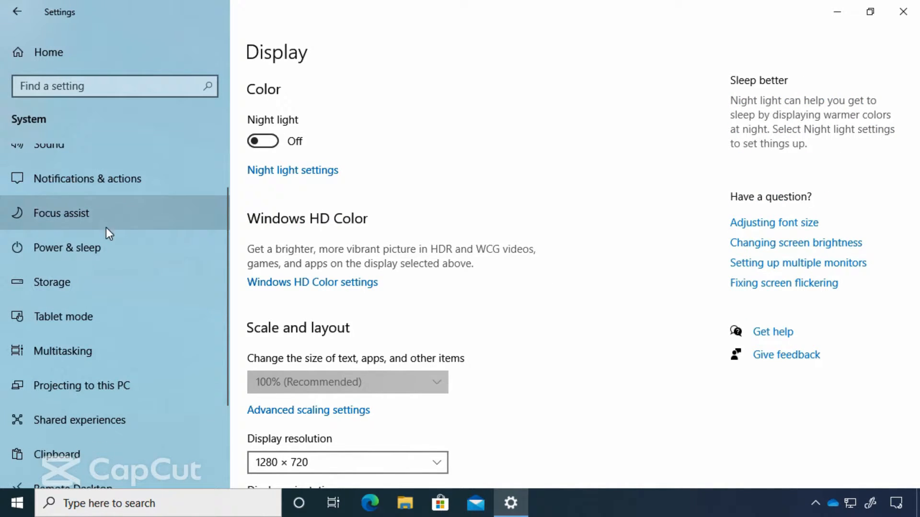
click(75, 247)
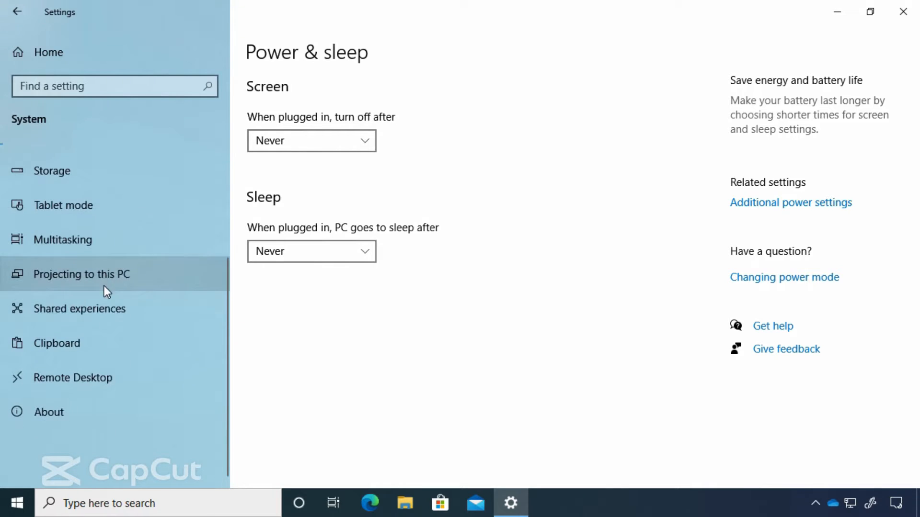
mouse_move(59, 411)
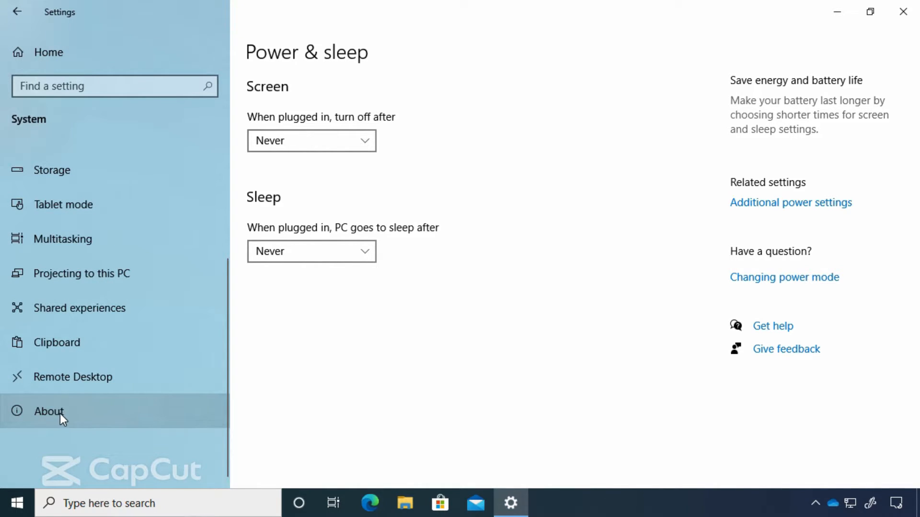
click(49, 410)
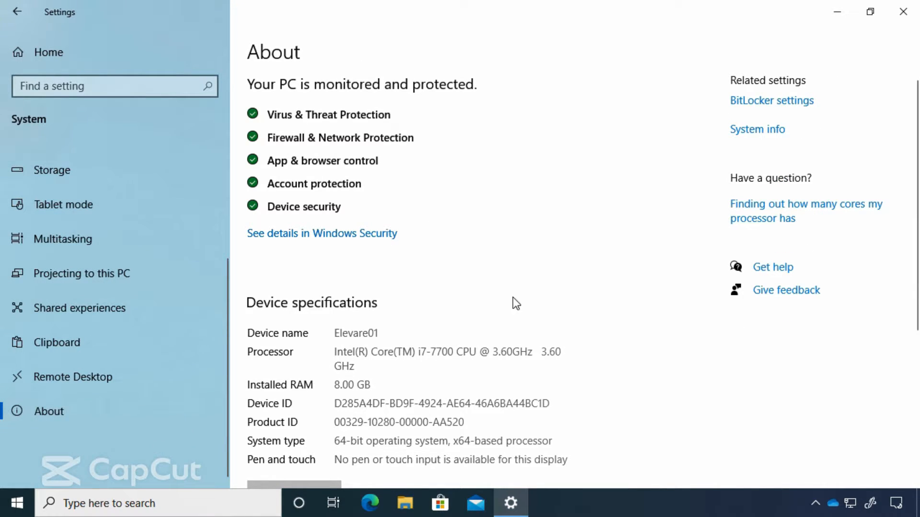
mouse_move(614, 222)
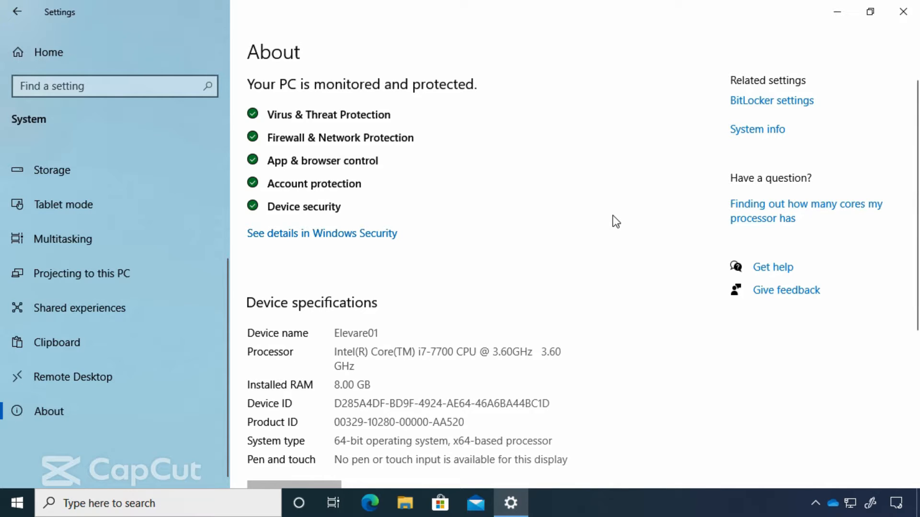
scroll(down, 3)
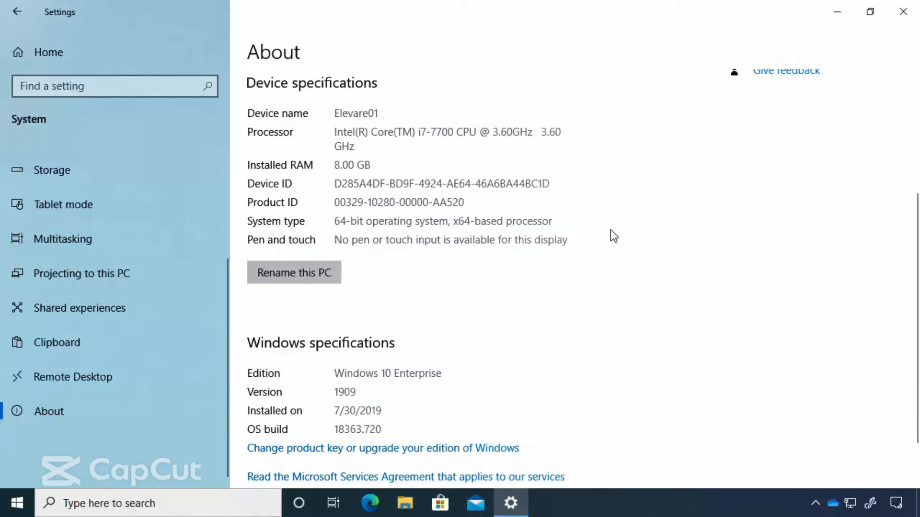
scroll(down, 3)
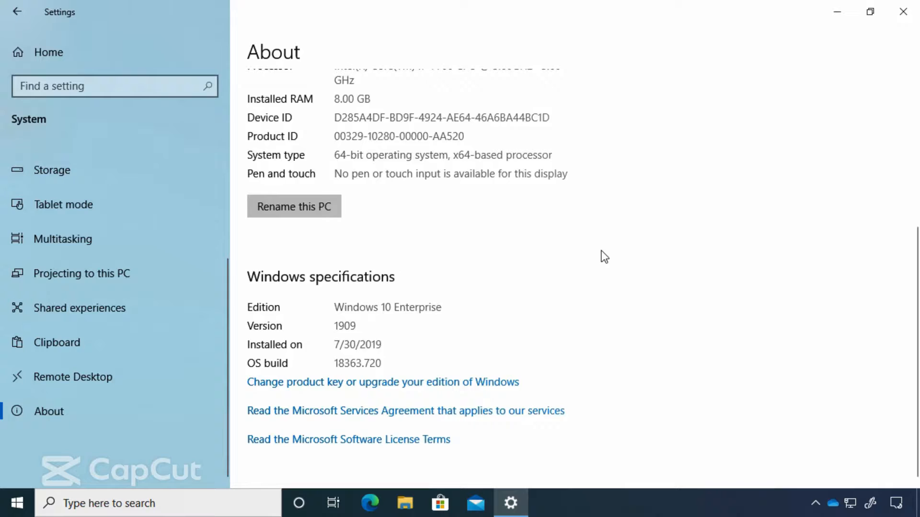
scroll(up, 3)
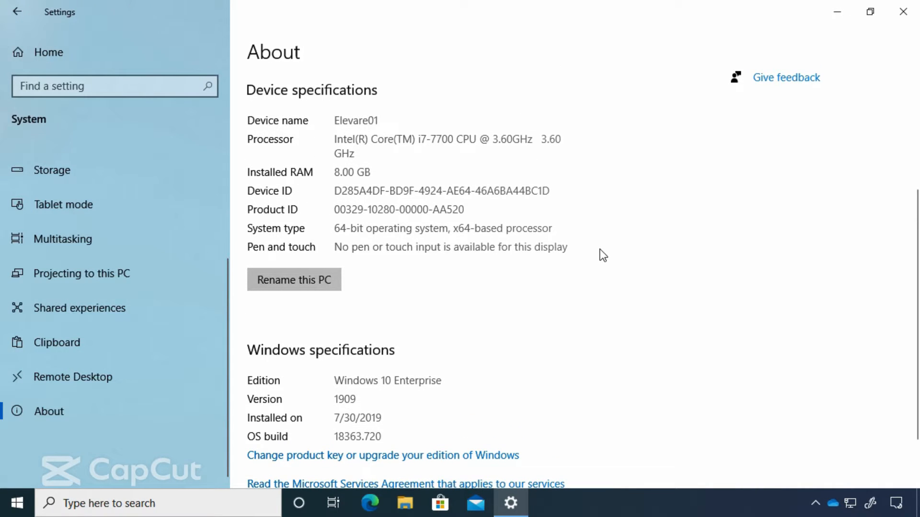
mouse_move(48, 52)
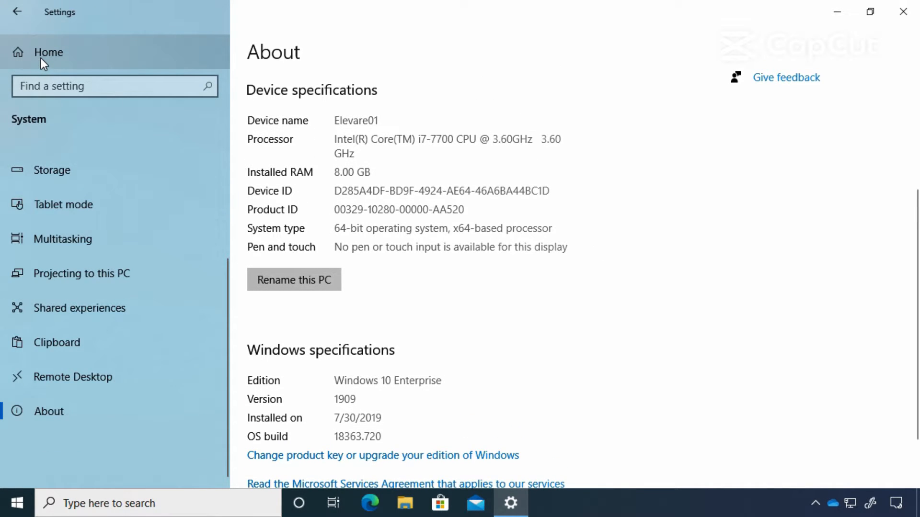
Step: From Settings home, view Personalization's Background and Themes pages, ending on Taskbar
click(48, 51)
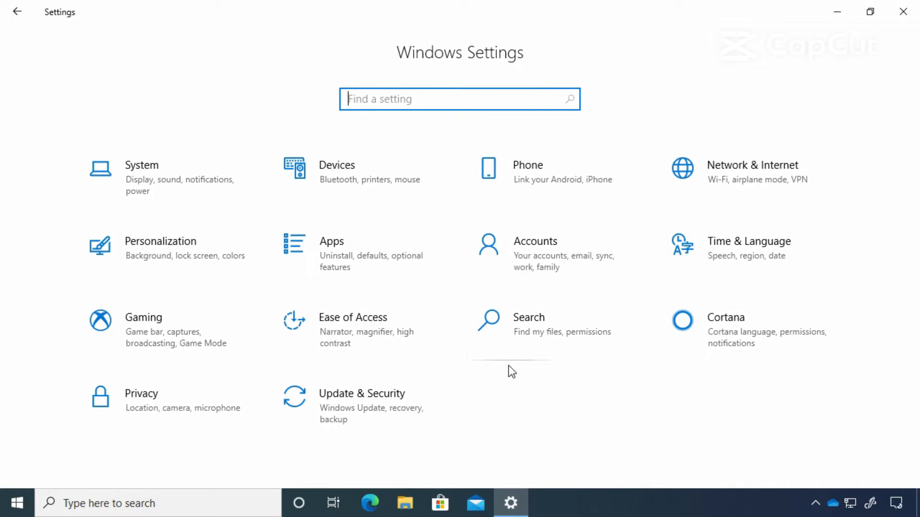
mouse_move(508, 352)
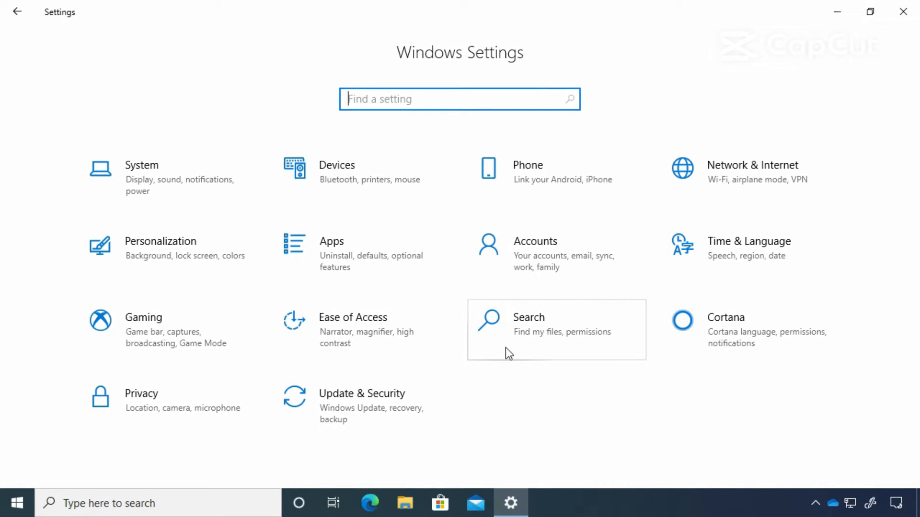
mouse_move(168, 254)
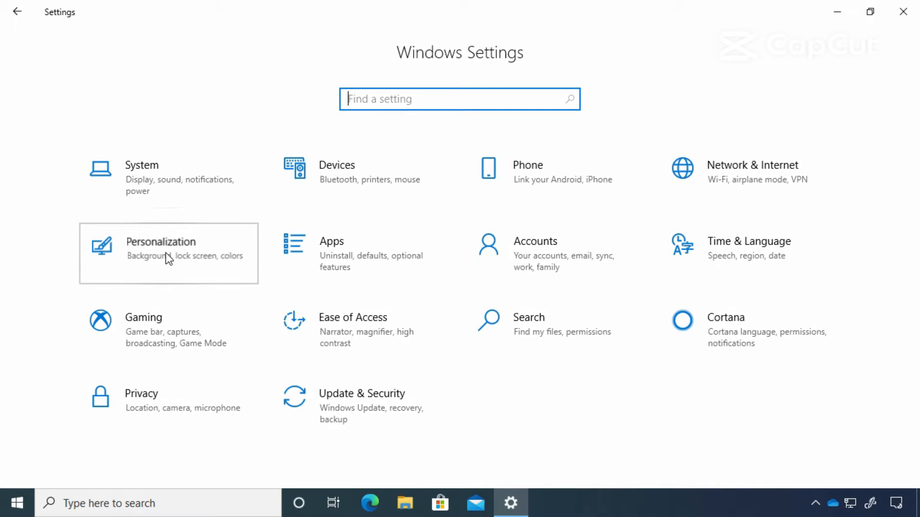
click(169, 254)
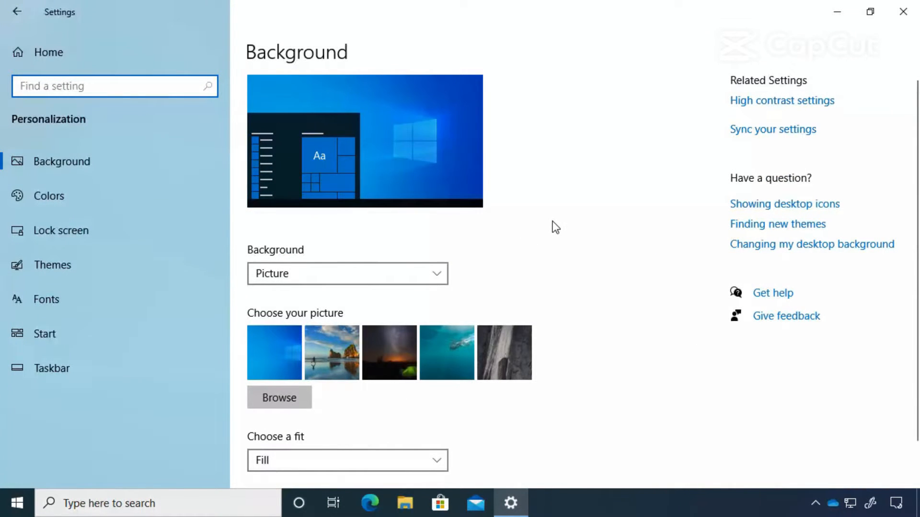
mouse_move(528, 254)
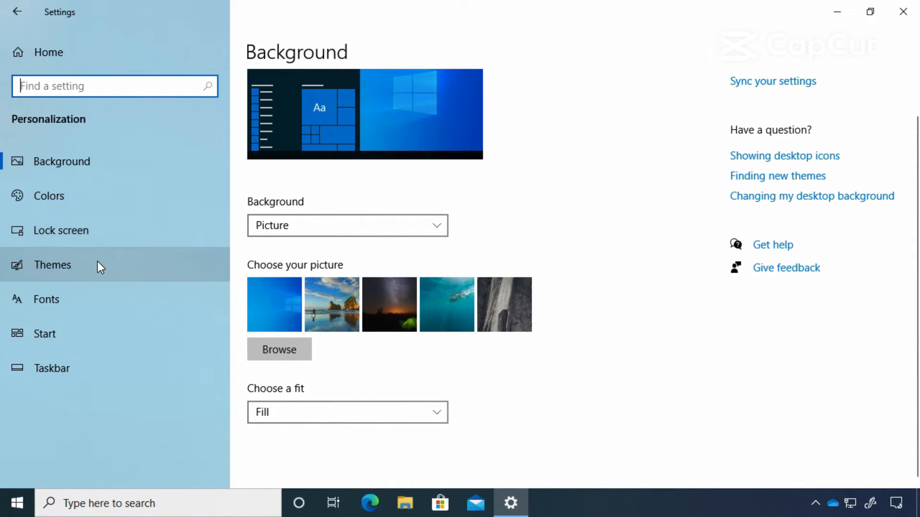
click(52, 265)
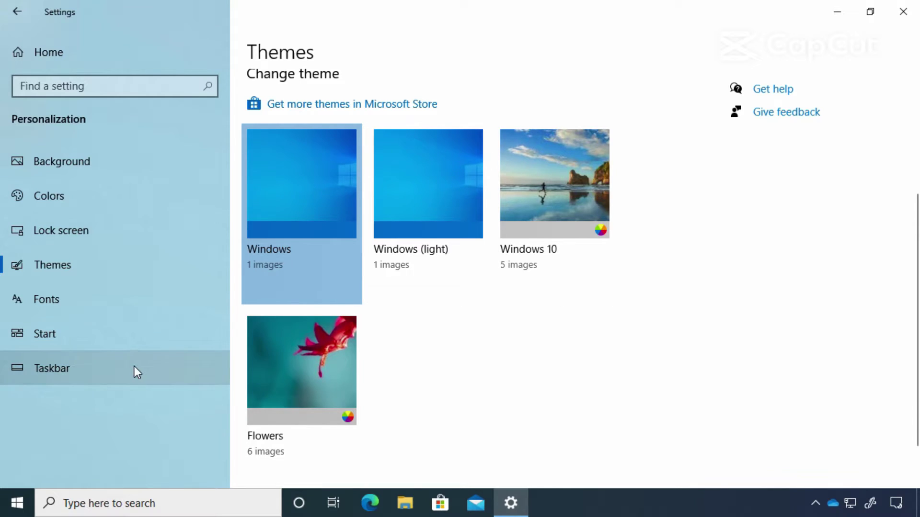
click(52, 368)
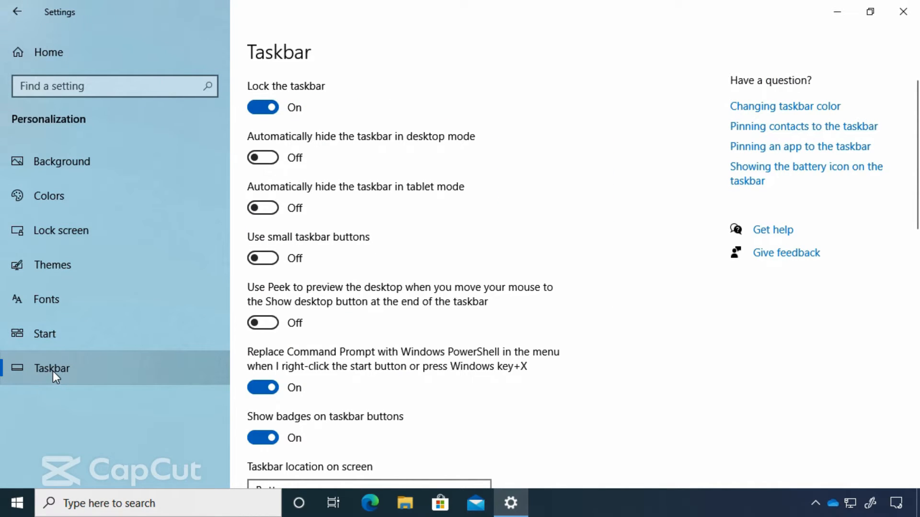
mouse_move(112, 65)
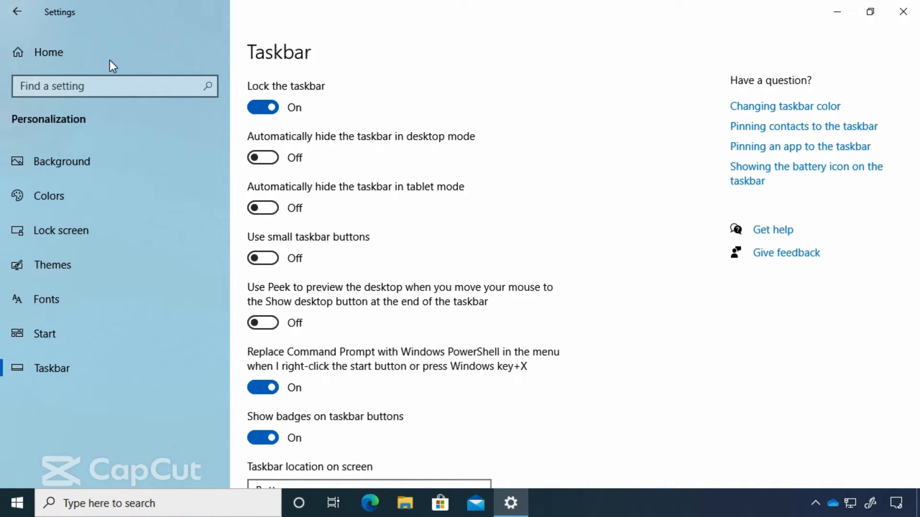
Step: View the Devices pages Bluetooth, Printers & scanners, Mouse and Typing, then return Home
click(17, 12)
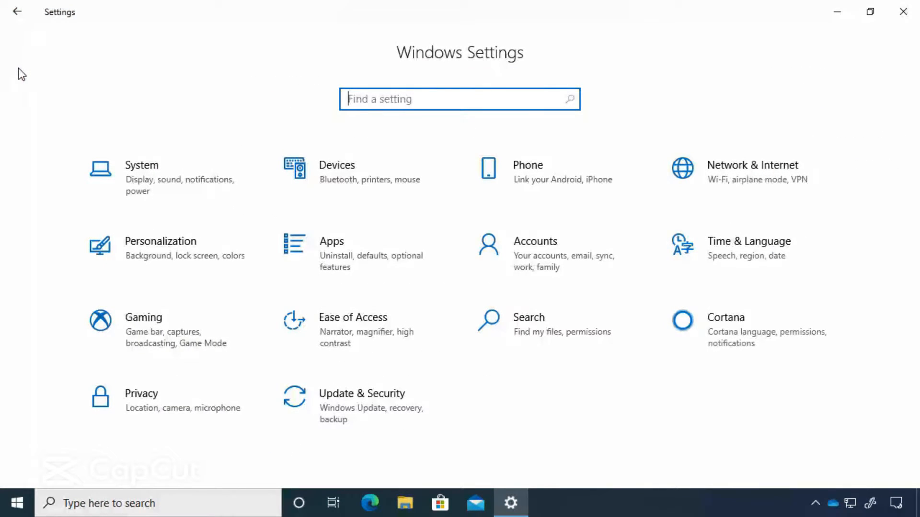
mouse_move(381, 193)
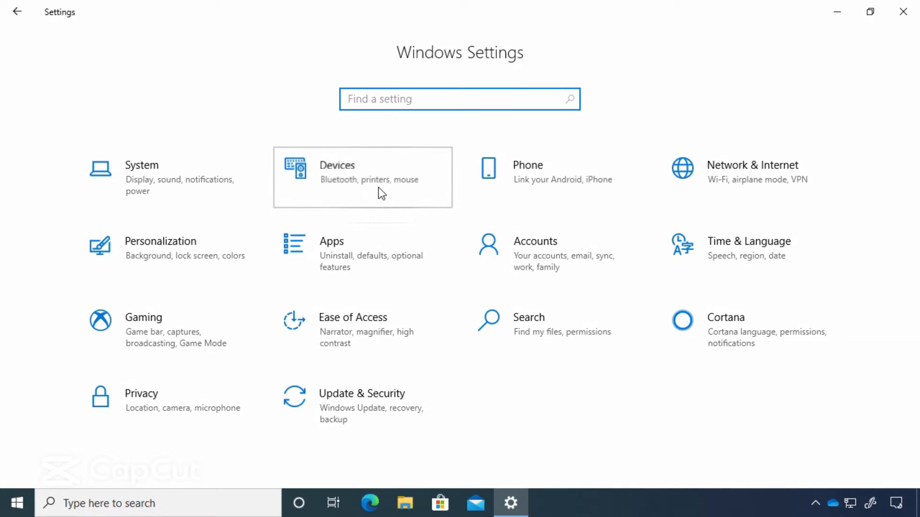
click(362, 177)
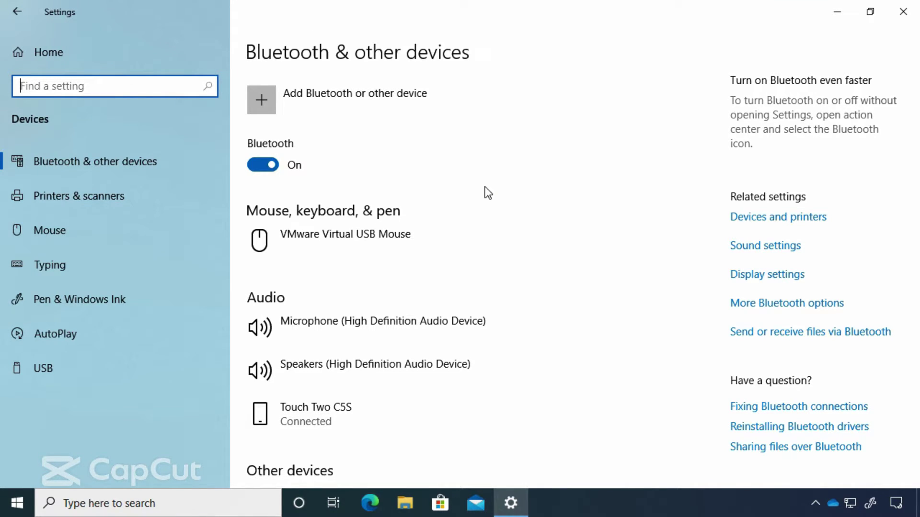
mouse_move(464, 146)
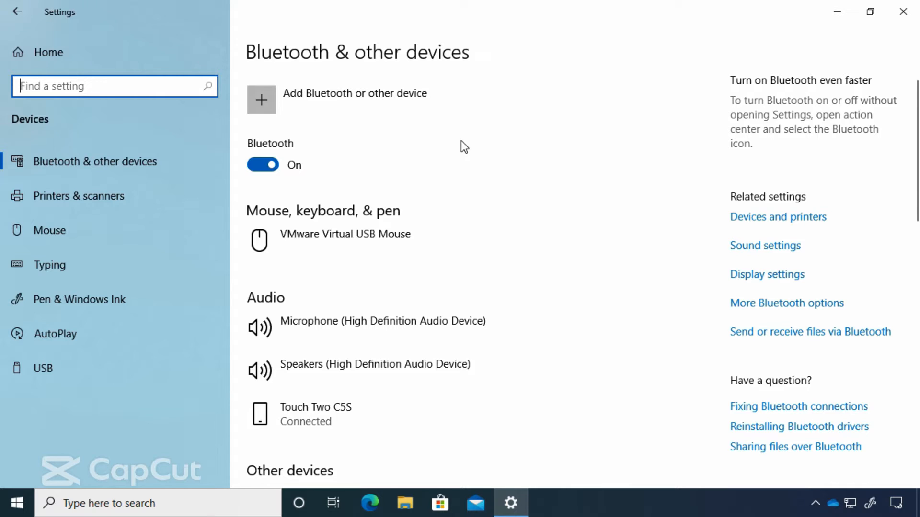
scroll(down, 3)
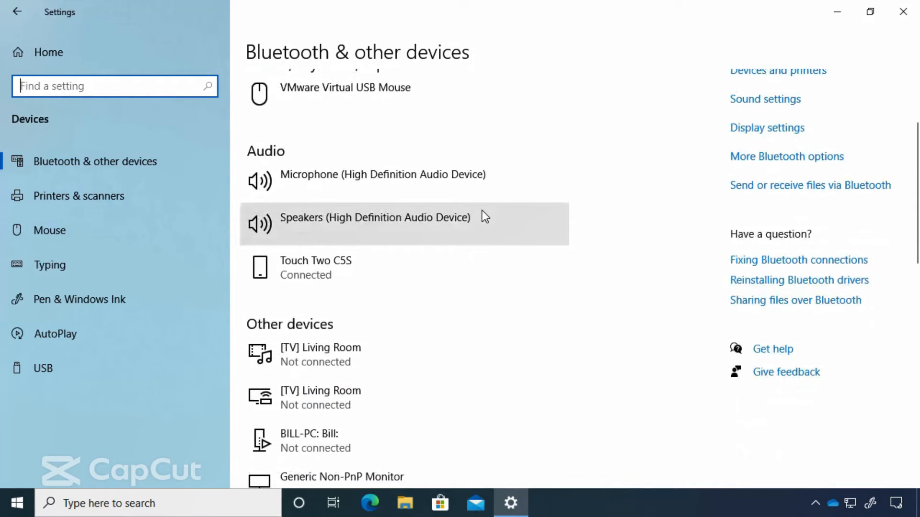
click(79, 195)
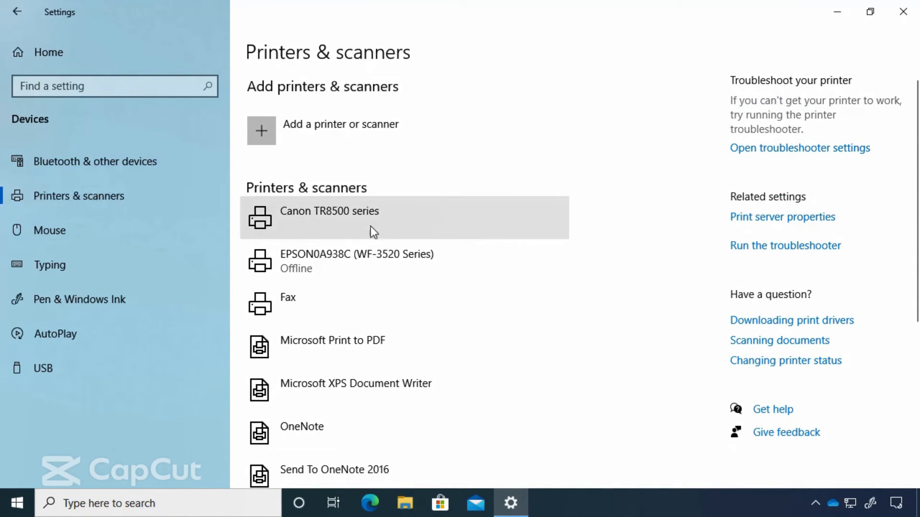
mouse_move(153, 265)
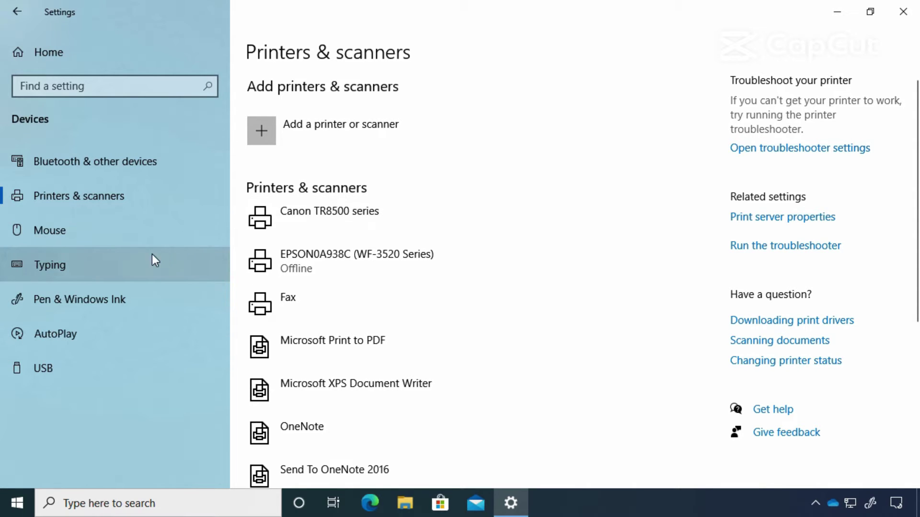
click(50, 230)
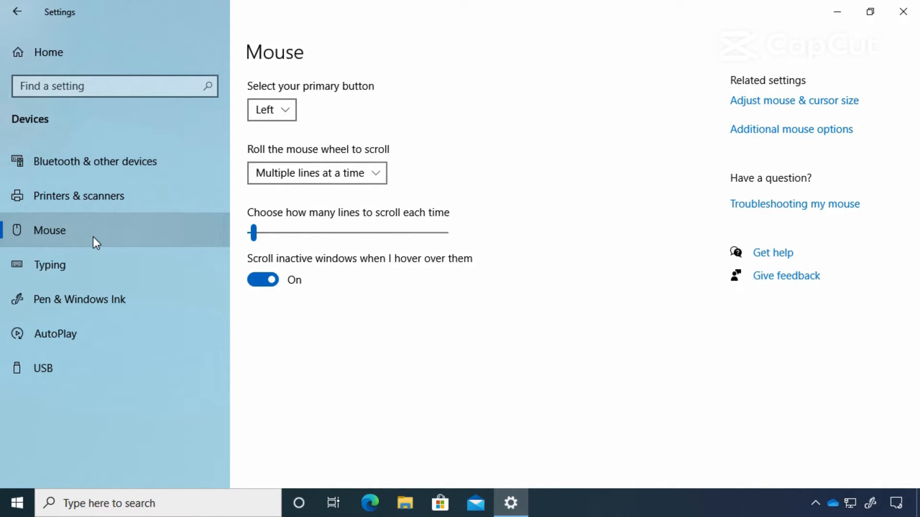
click(50, 264)
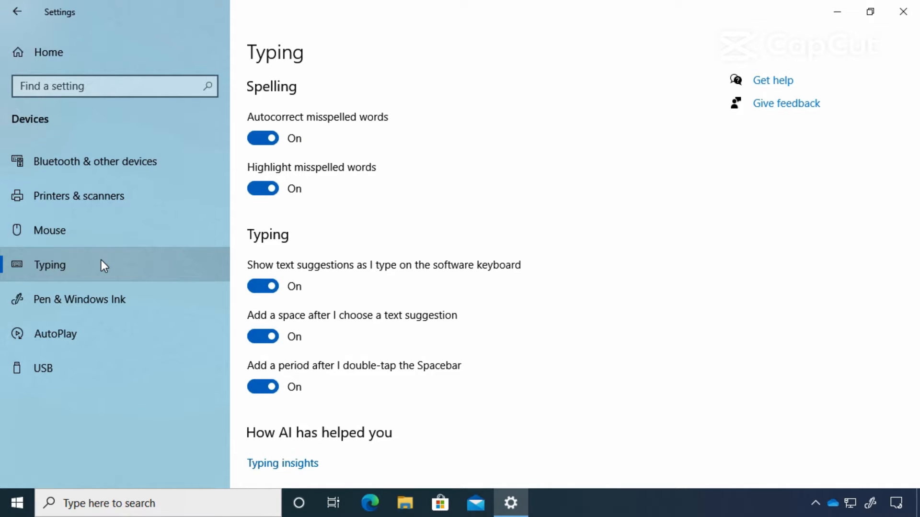
click(17, 11)
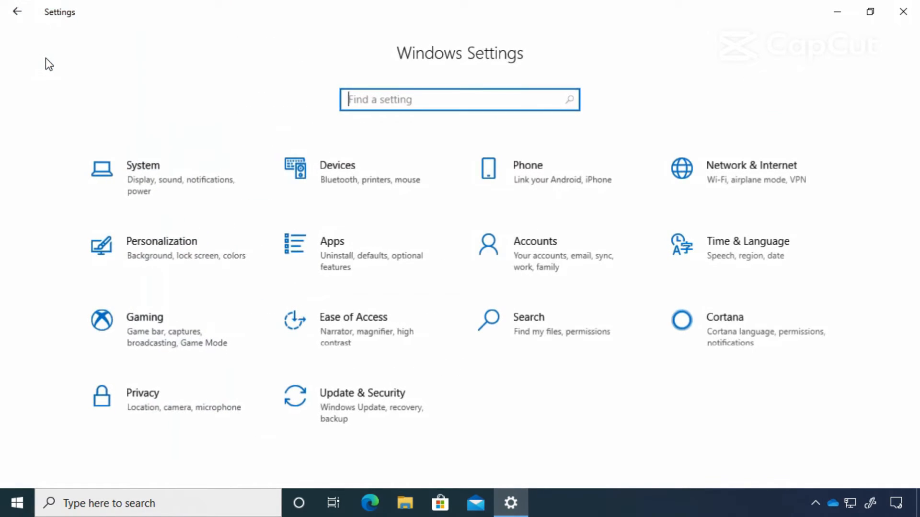
mouse_move(569, 250)
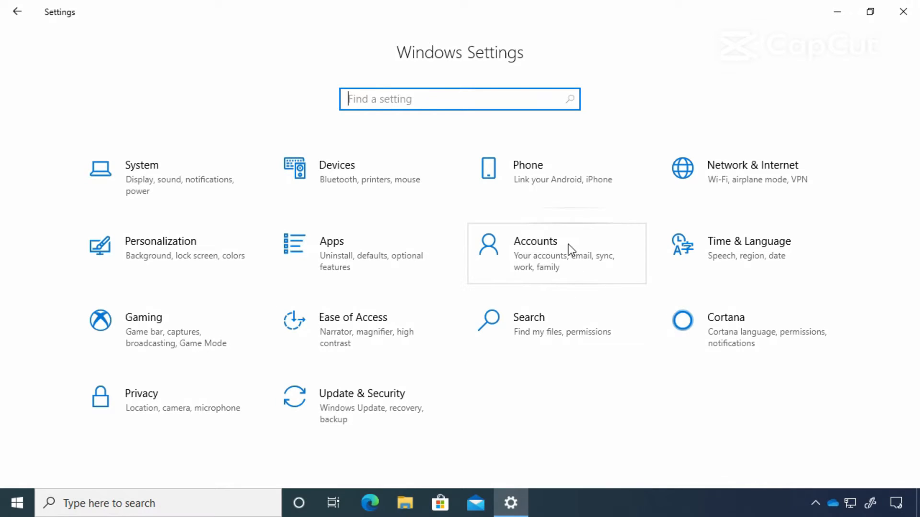
Step: Open Accounts and scroll through the administrator's Your info page
click(535, 241)
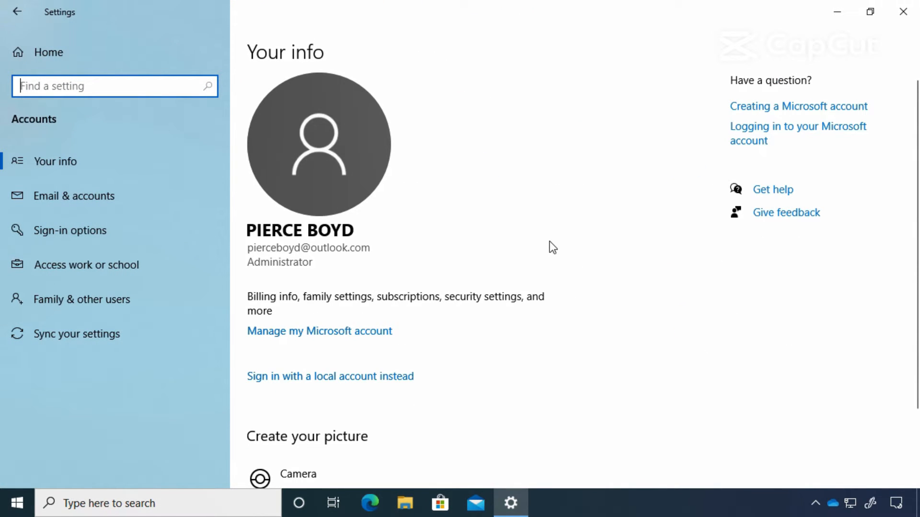
mouse_move(528, 236)
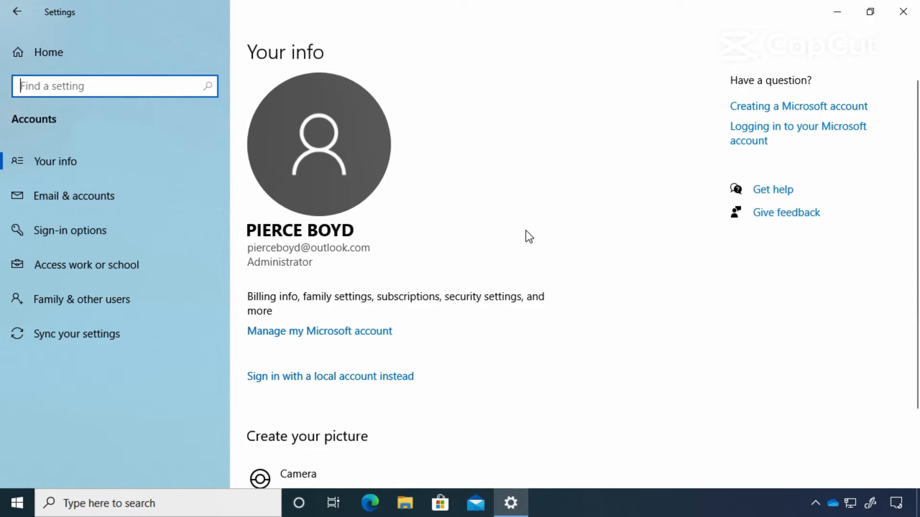
scroll(down, 3)
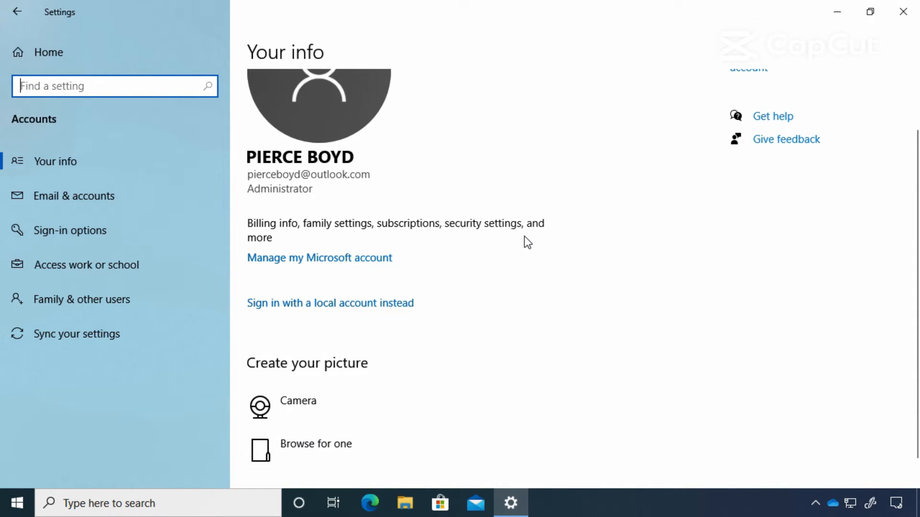
mouse_move(391, 274)
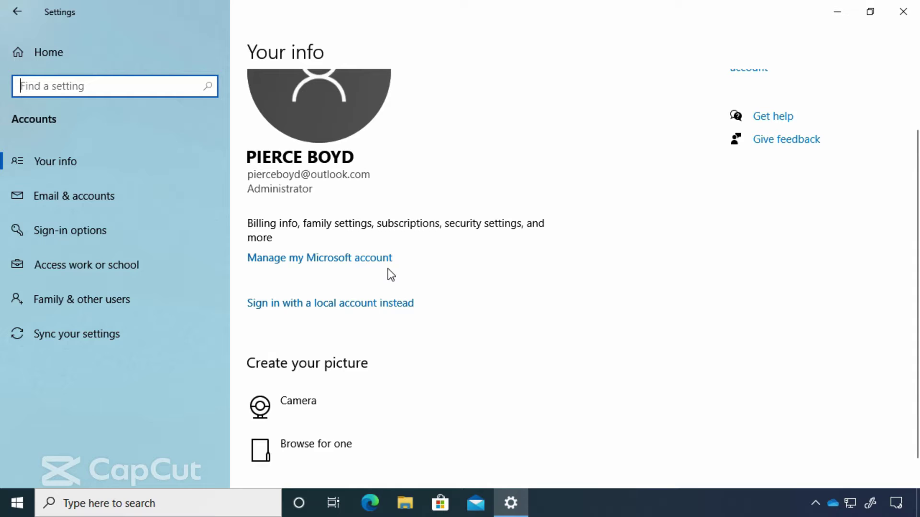
mouse_move(366, 264)
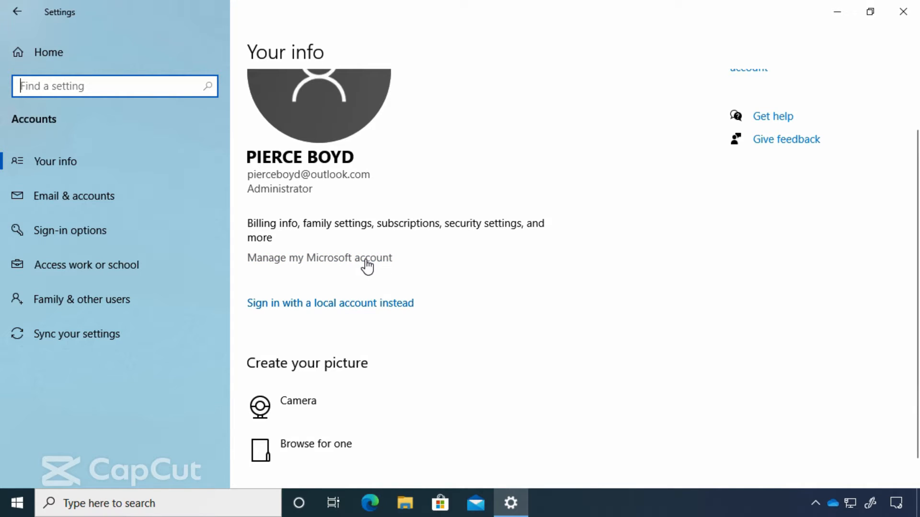
scroll(up, 3)
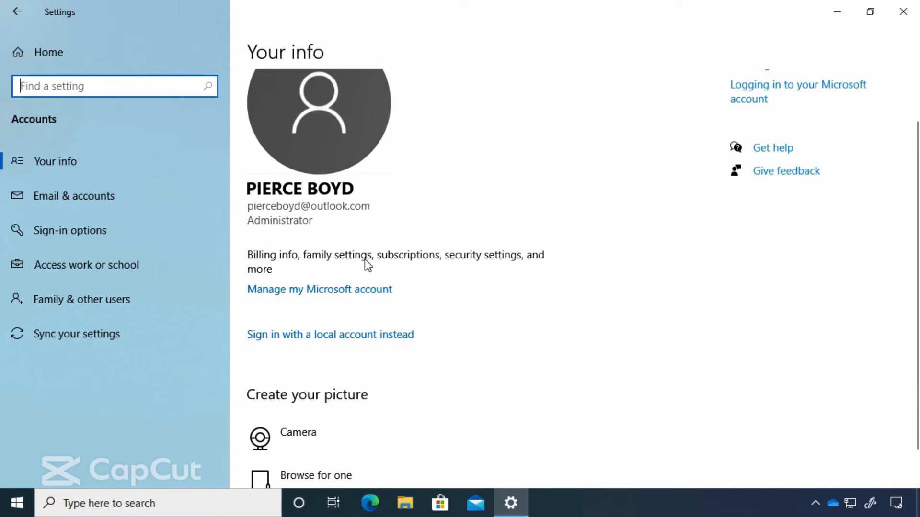
scroll(up, 3)
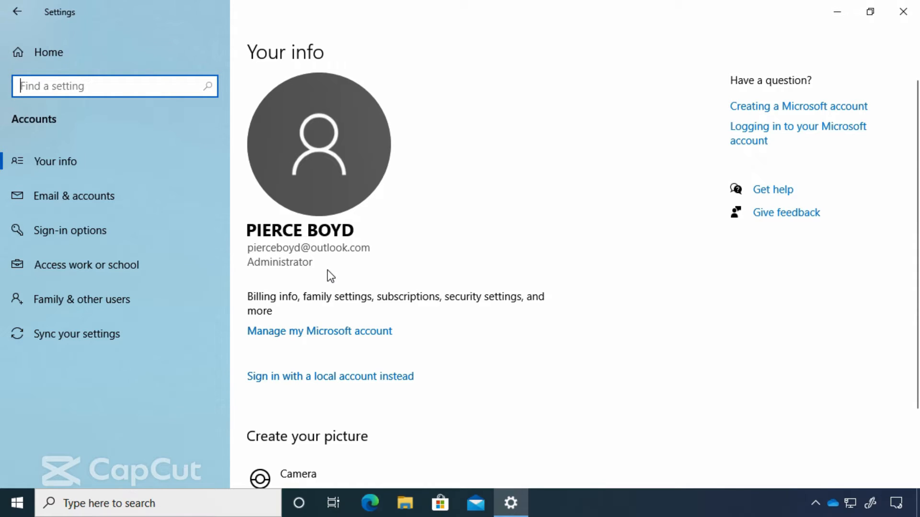
mouse_move(276, 276)
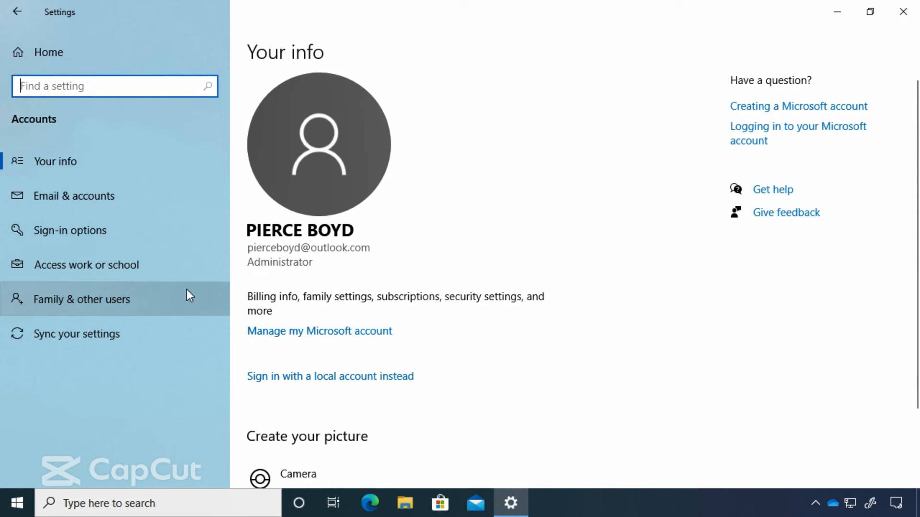
Step: View Family & other users, Sign-in options, and finally the Email & accounts page
click(82, 299)
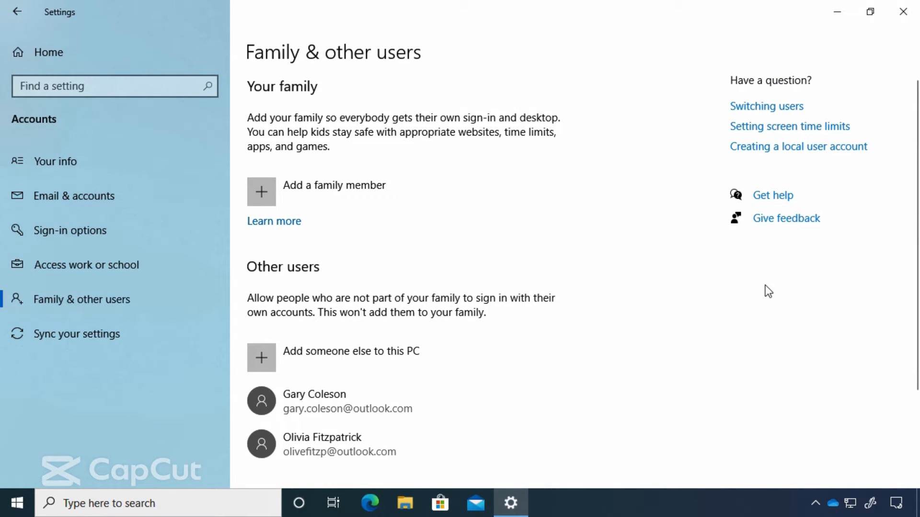
scroll(down, 3)
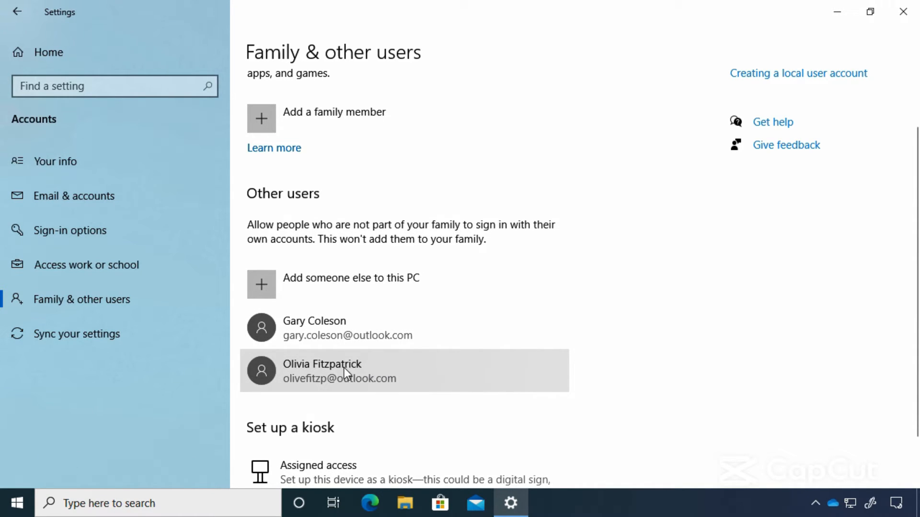
click(70, 230)
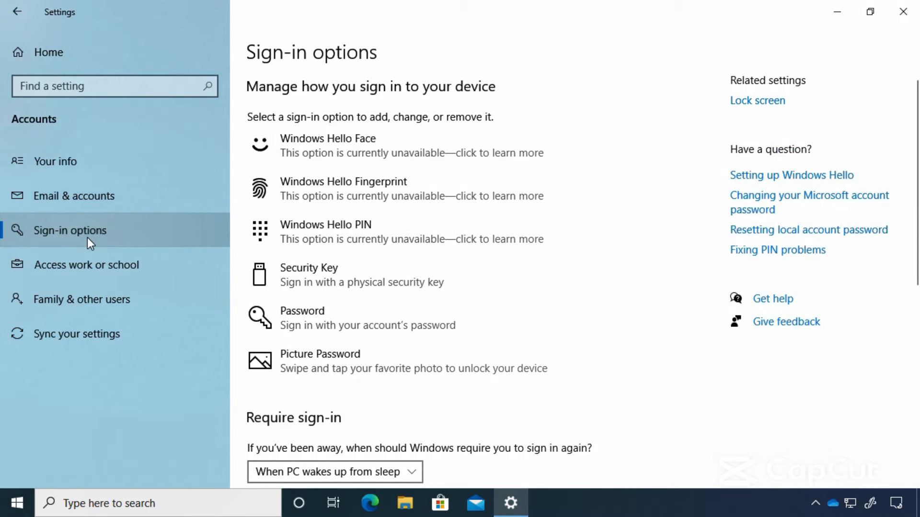
click(74, 196)
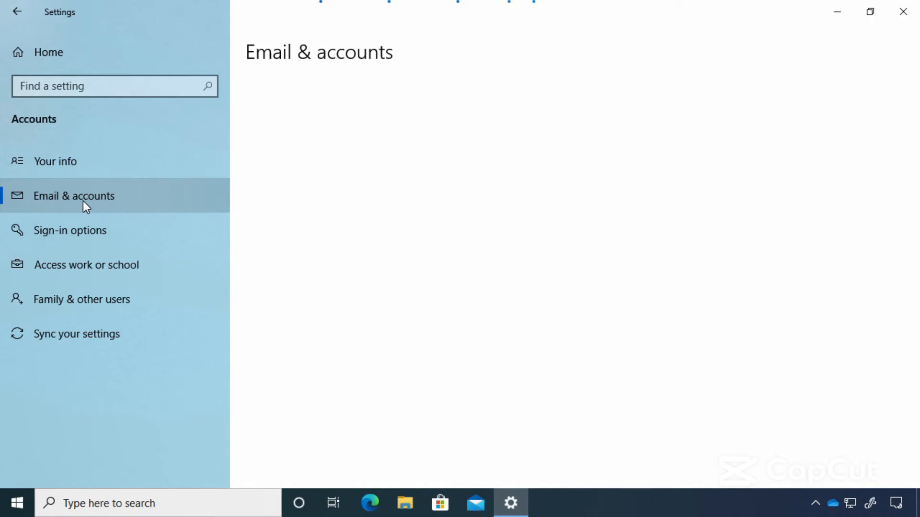
click(74, 196)
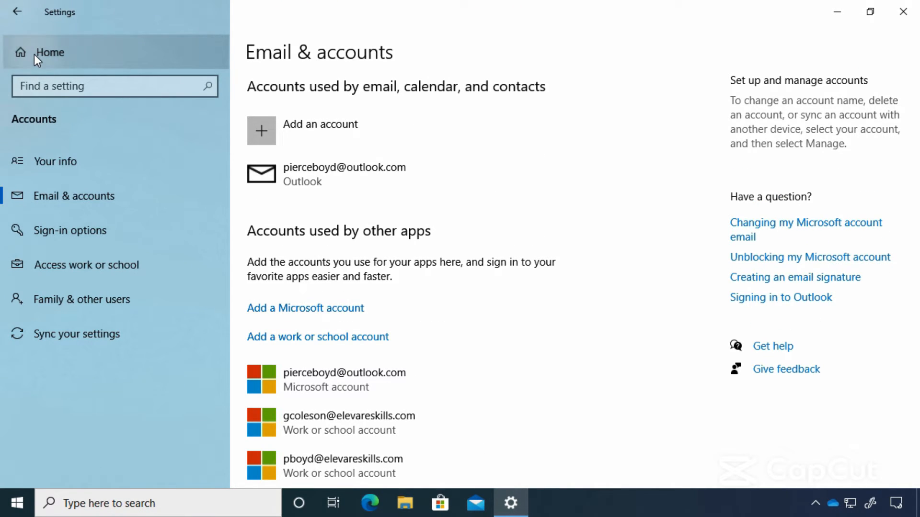
Step: From Settings home, view the Phone page, then go back Home
click(49, 52)
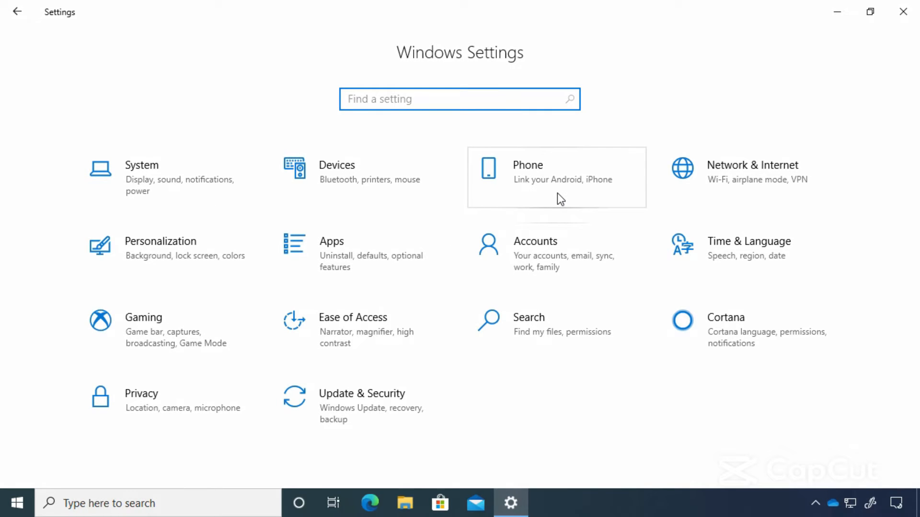
click(556, 178)
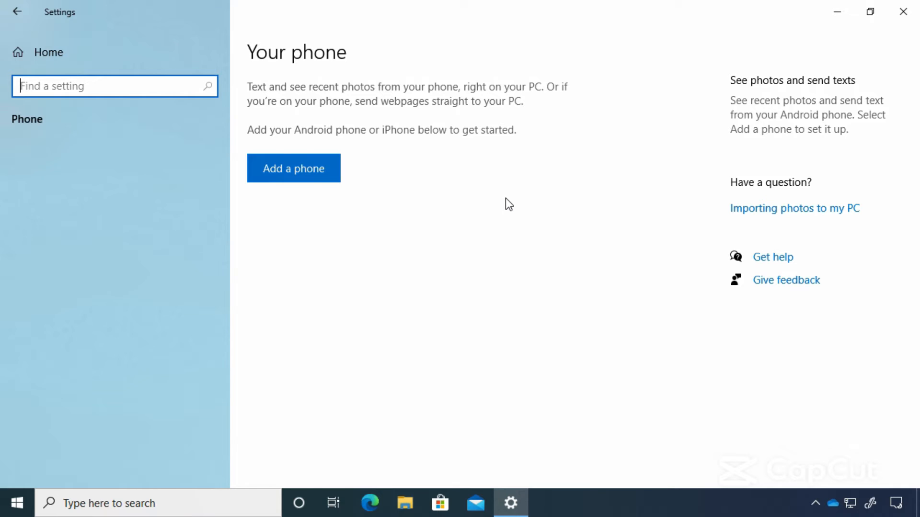
mouse_move(319, 142)
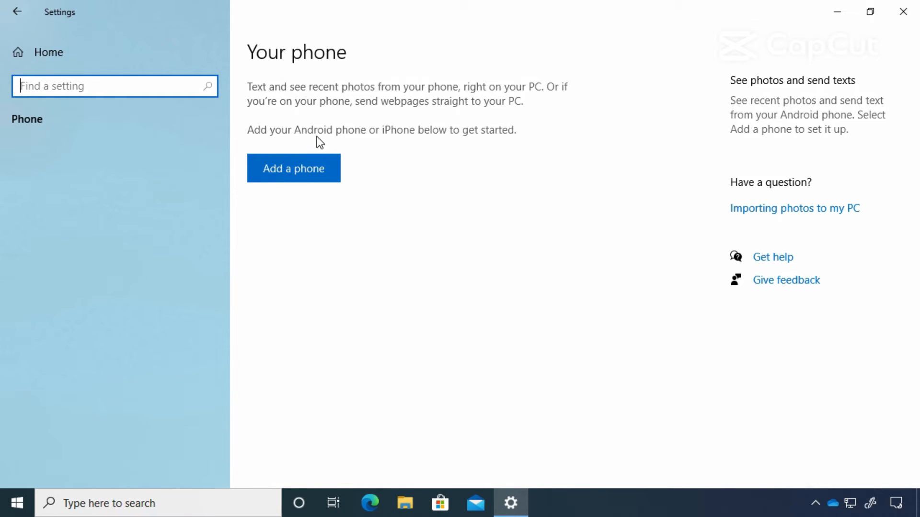
mouse_move(402, 145)
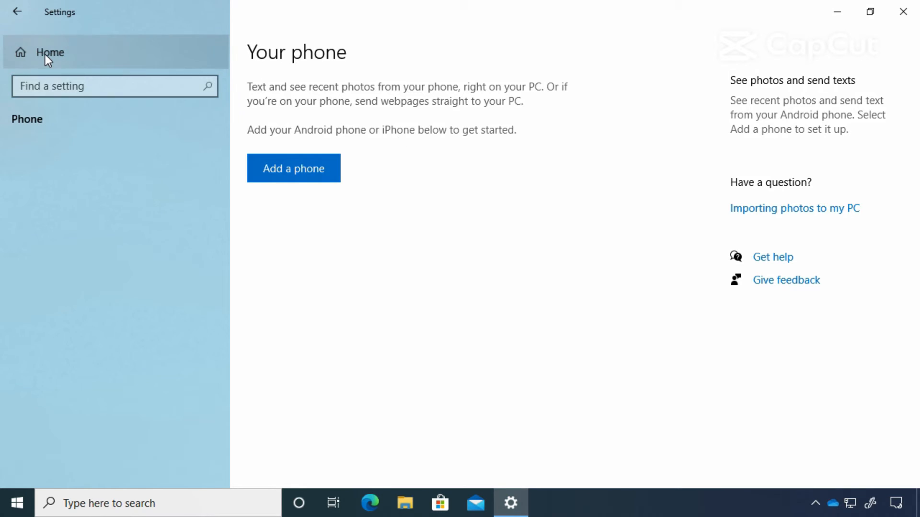
click(50, 52)
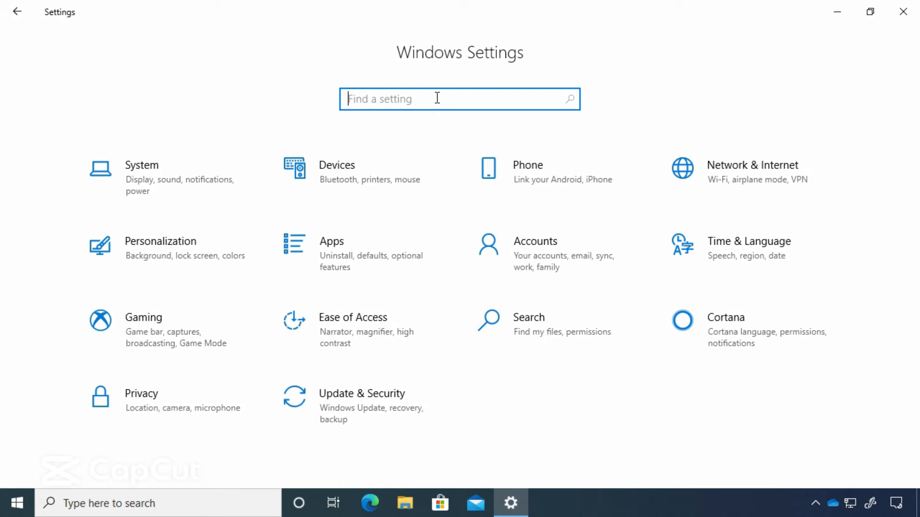
text(no)
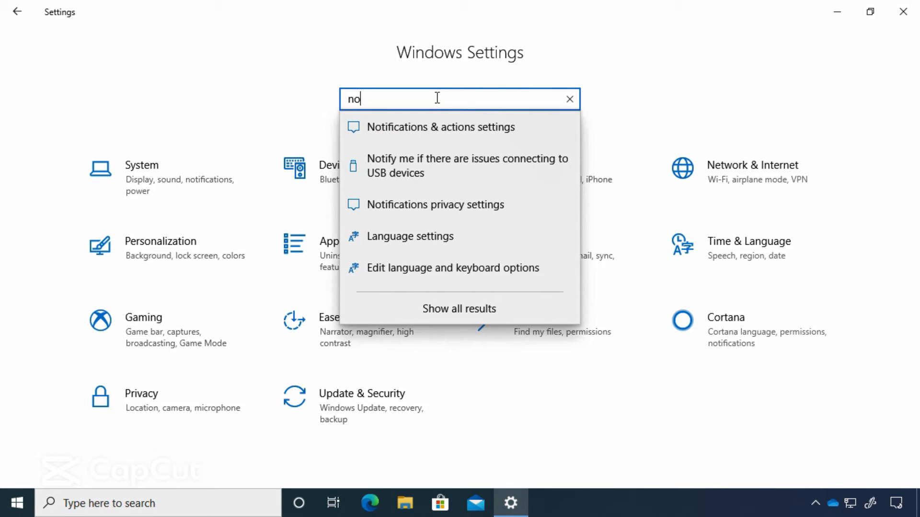
text(ti)
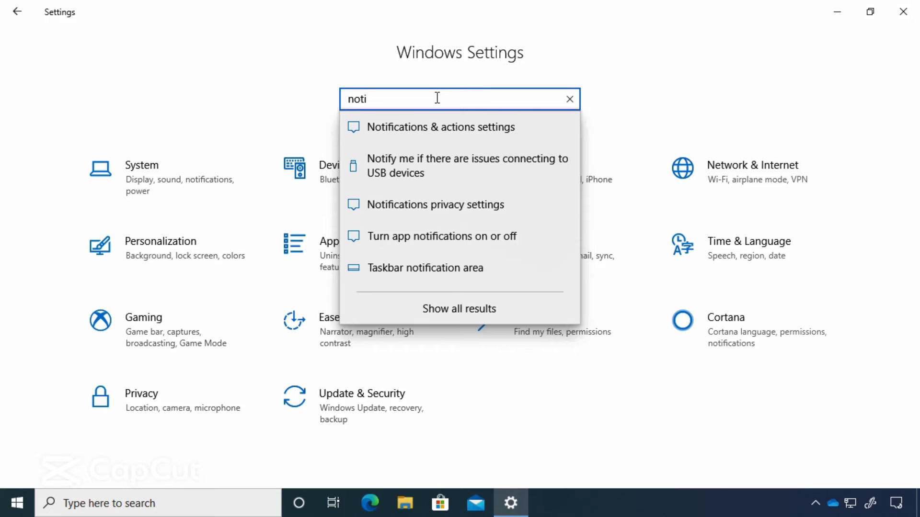
mouse_move(430, 127)
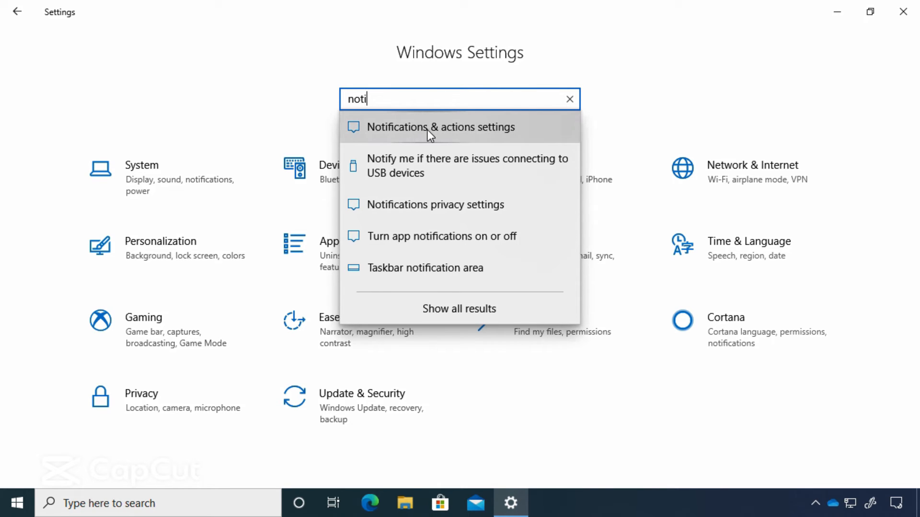
mouse_move(488, 139)
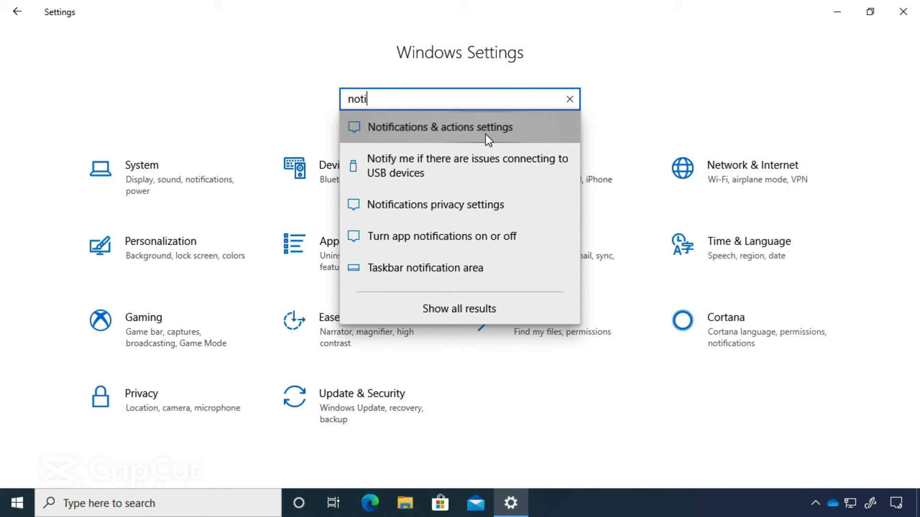
click(441, 127)
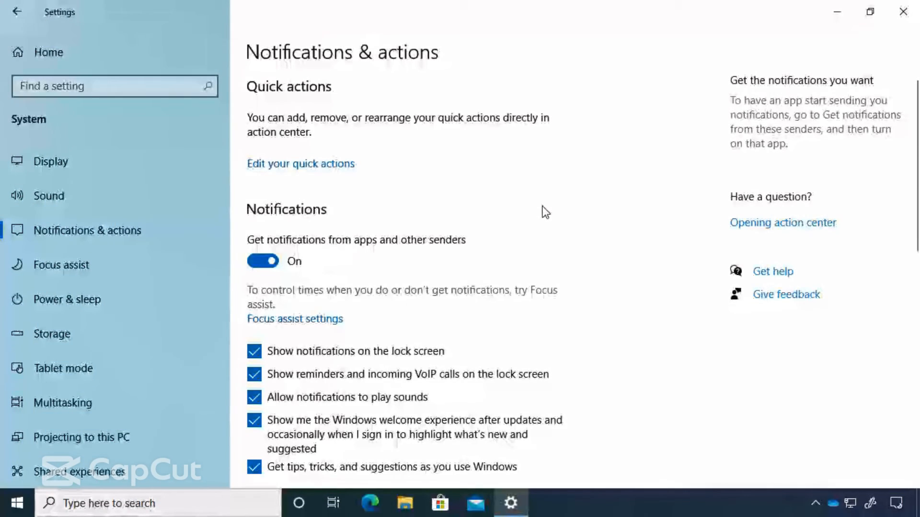
mouse_move(583, 189)
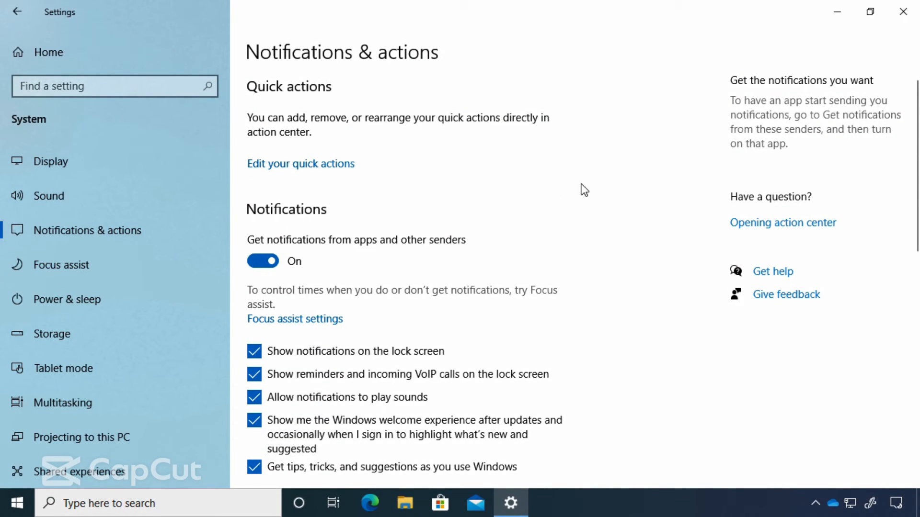
mouse_move(49, 52)
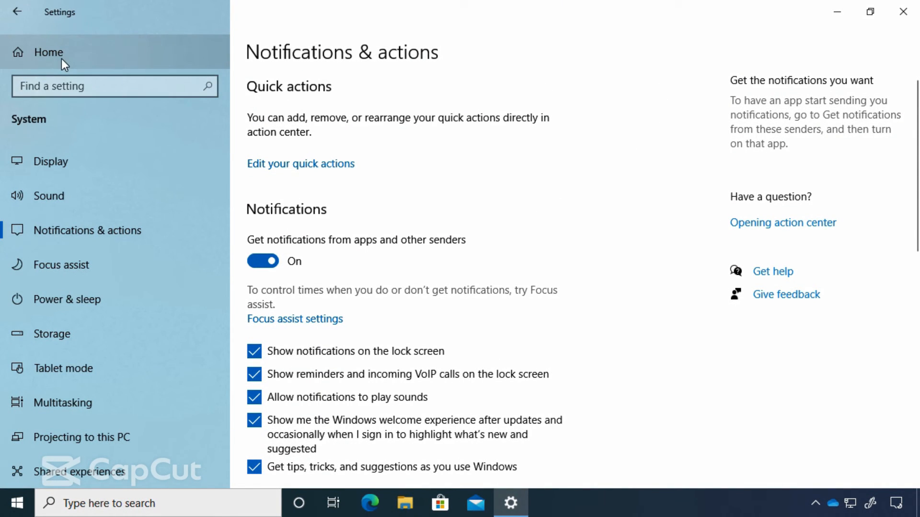
click(48, 53)
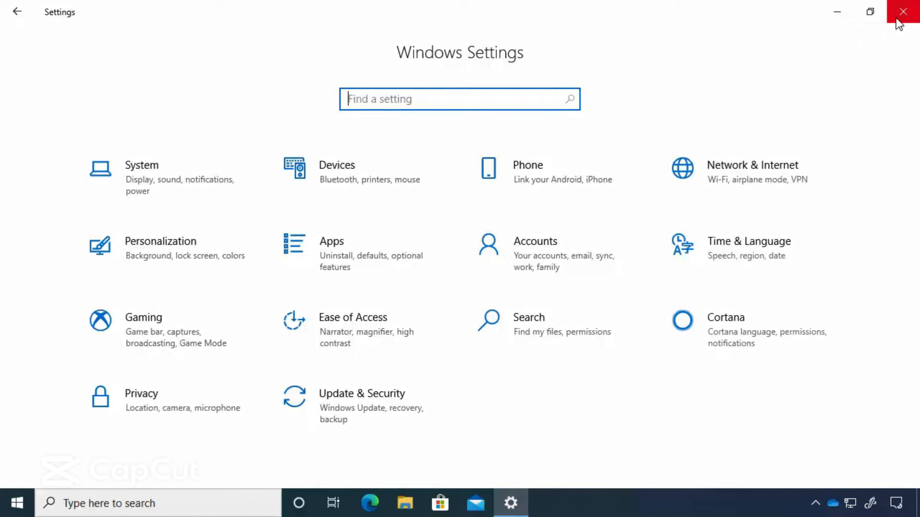
Step: Close Settings, view the Control Panel categories, then close Control Panel to the desktop
click(902, 11)
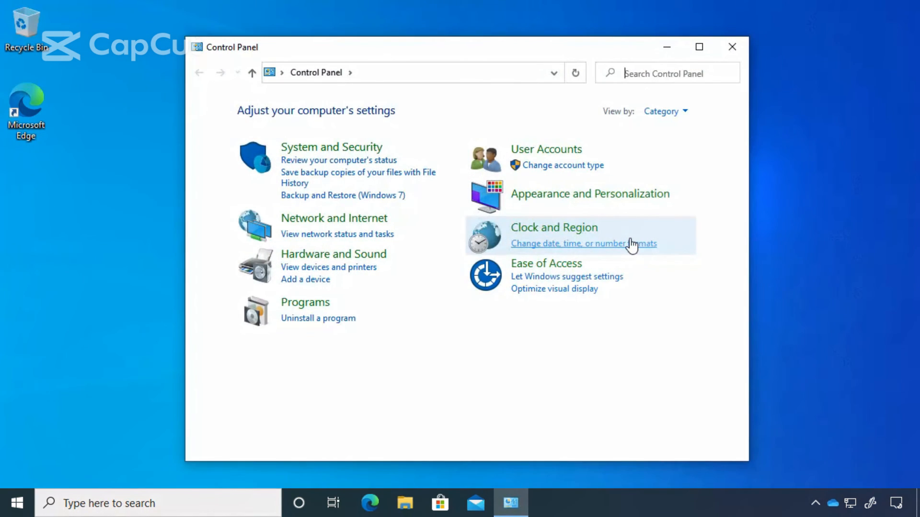
mouse_move(674, 379)
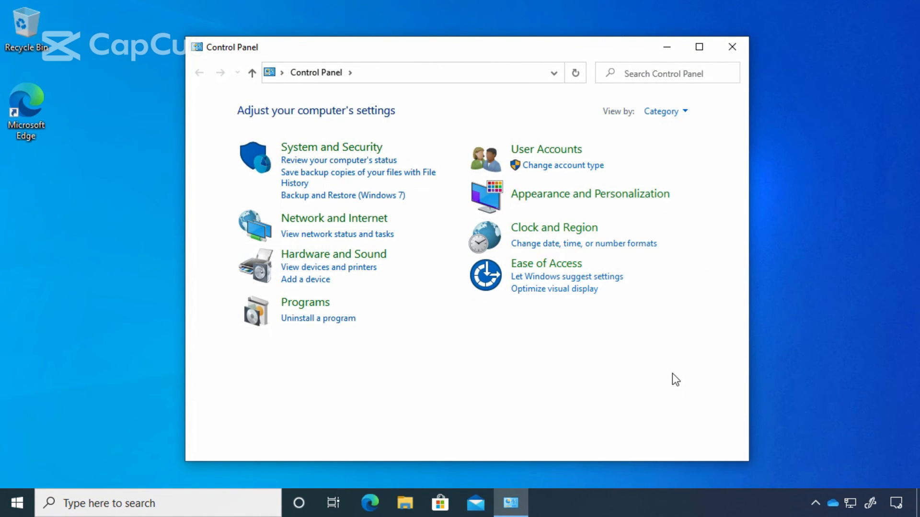
click(666, 73)
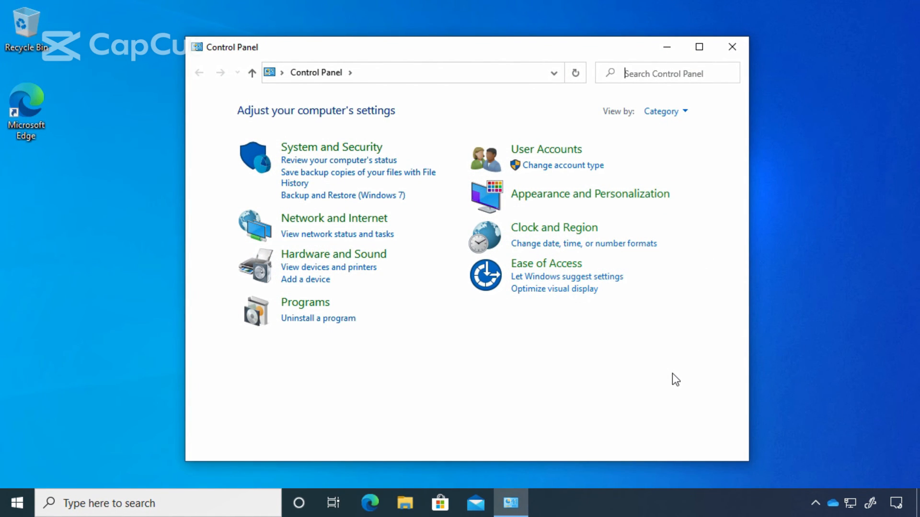
mouse_move(789, 198)
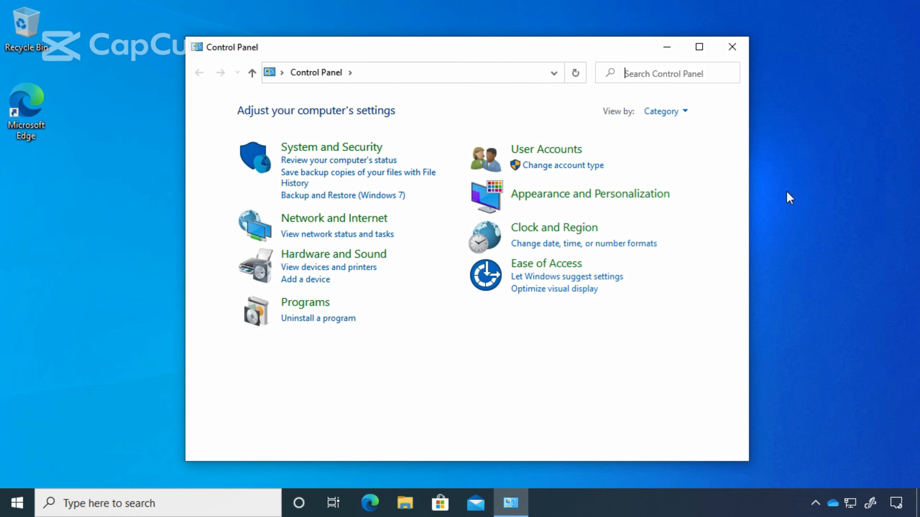
click(731, 46)
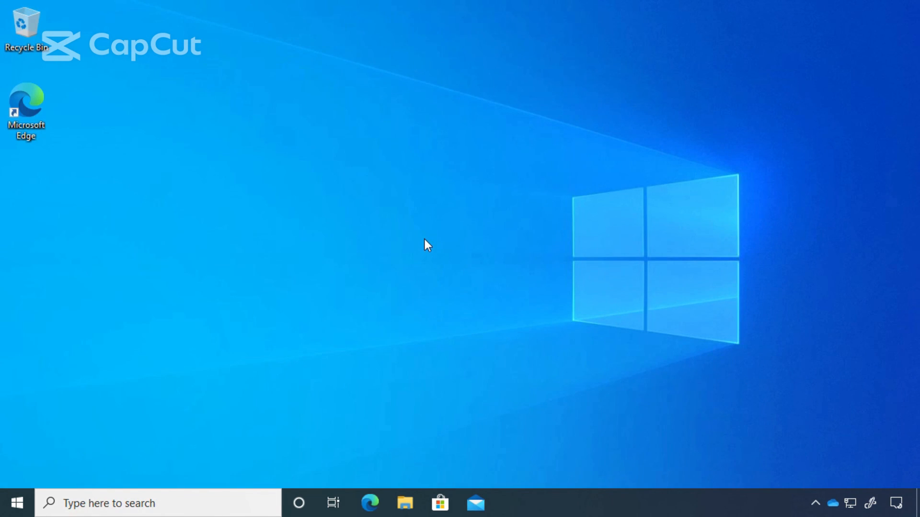